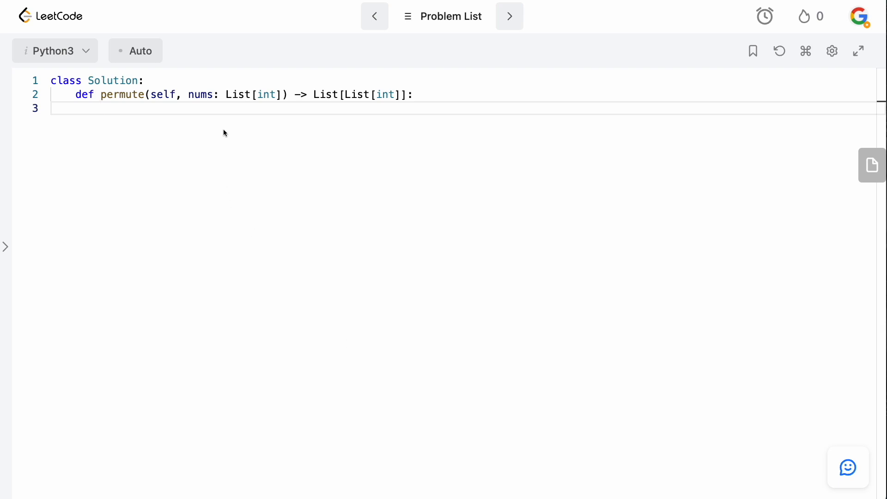
Add res = [] and a def backtrack(cur_idx): helper header inside permute.
text(res =)
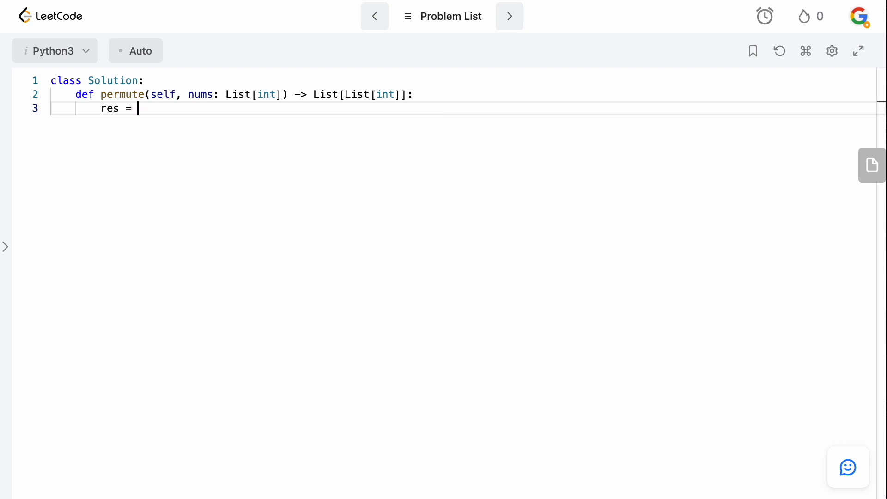
text([])
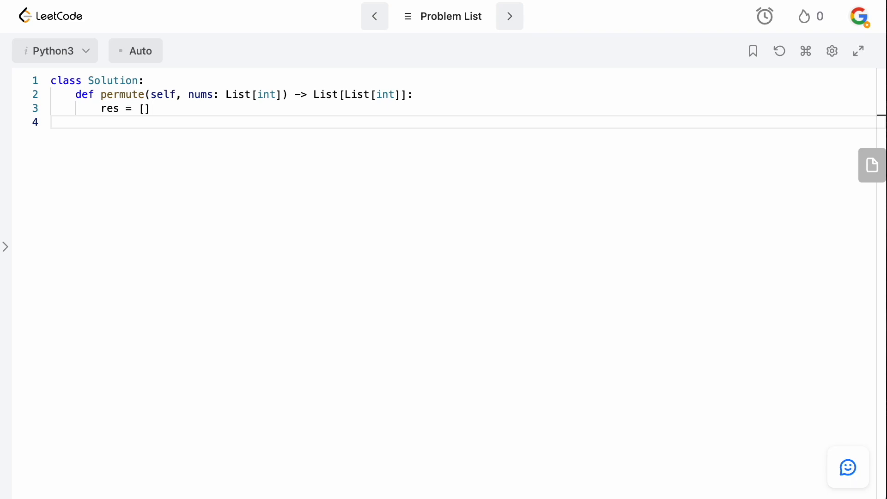
key(Enter)
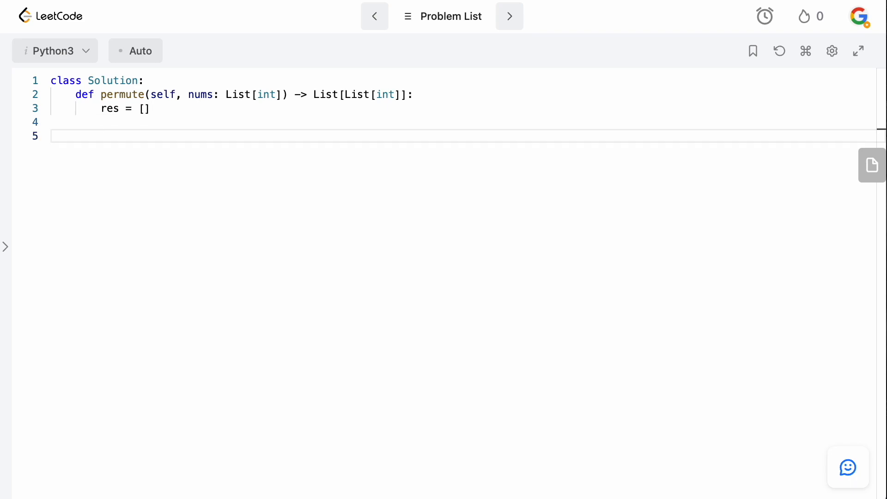
text(def backt)
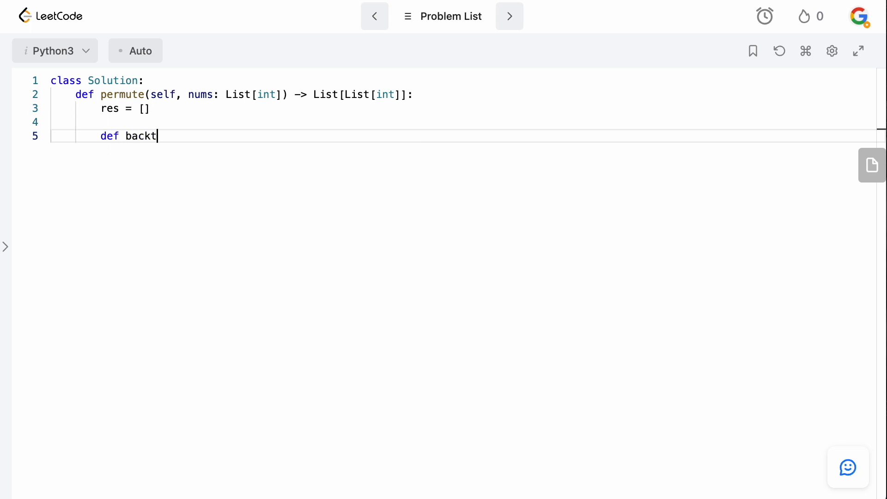
text(rack()
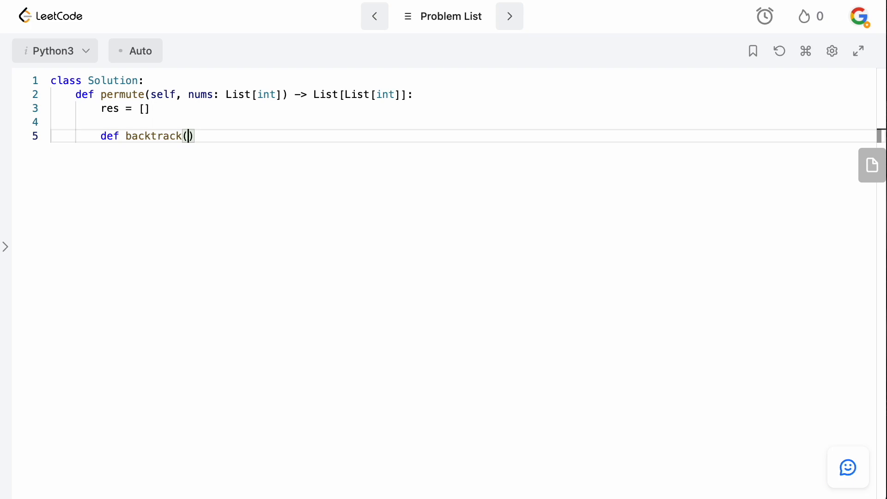
text(cur_idx =)
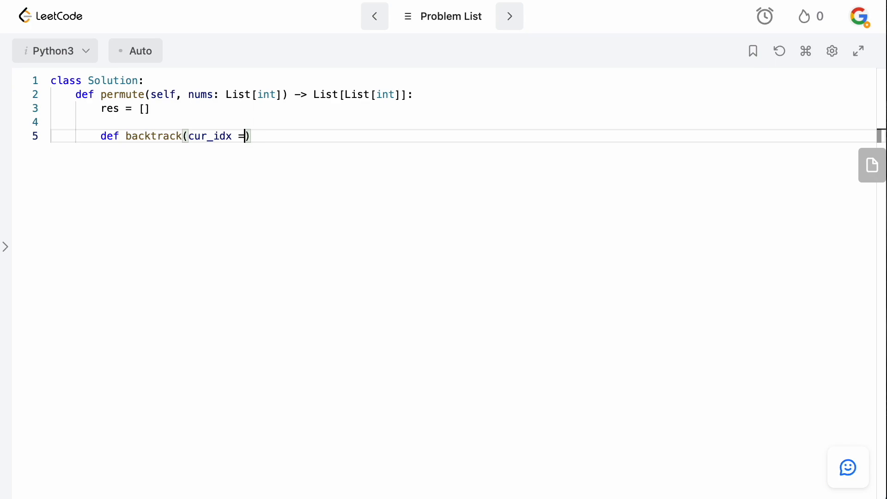
key(Backspace)
text(:)
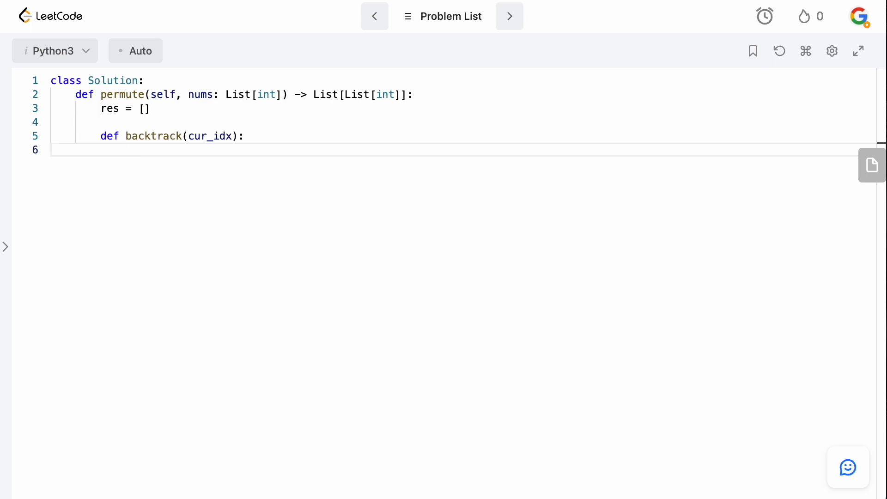
Write the base case if cur_idx == len(nums): and remove the scratch [1,2,3] example.
text(if cur_uidx == l)
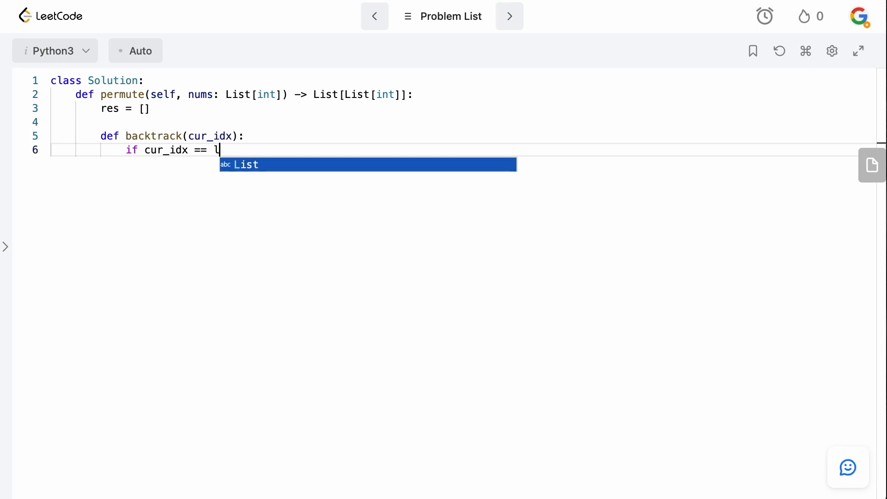
text(en(nums))
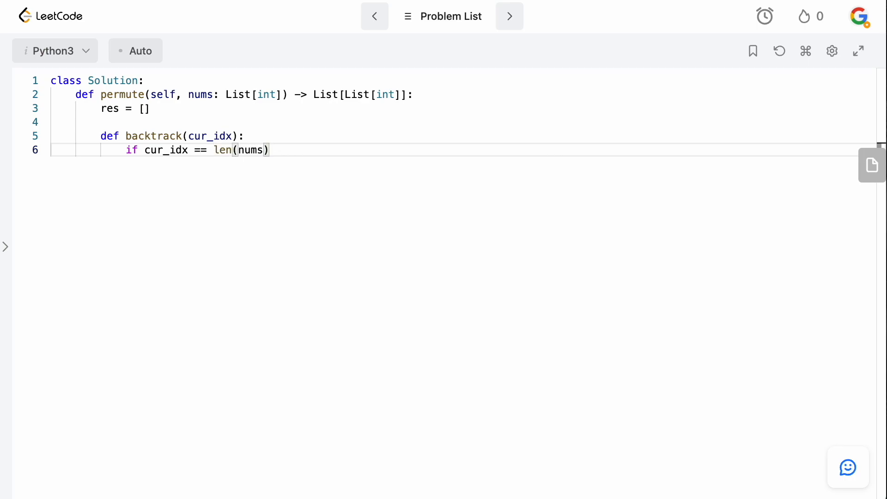
text(:)
text([1,2 3)
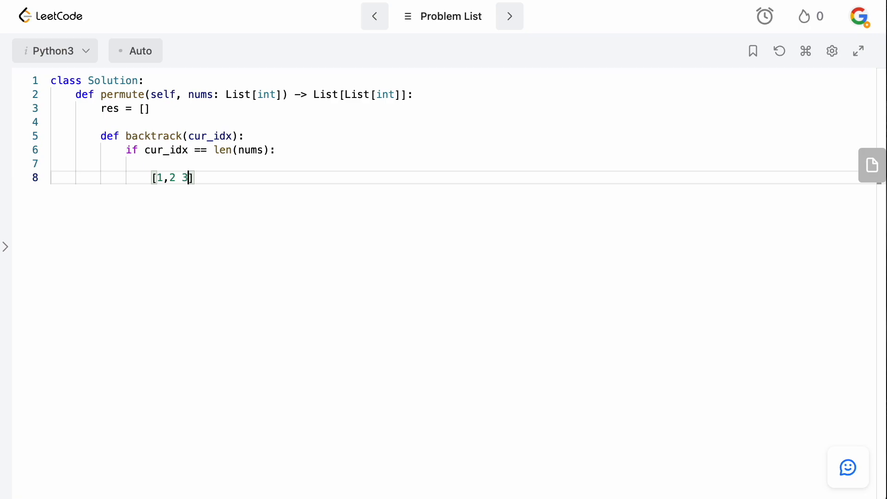
text(,)
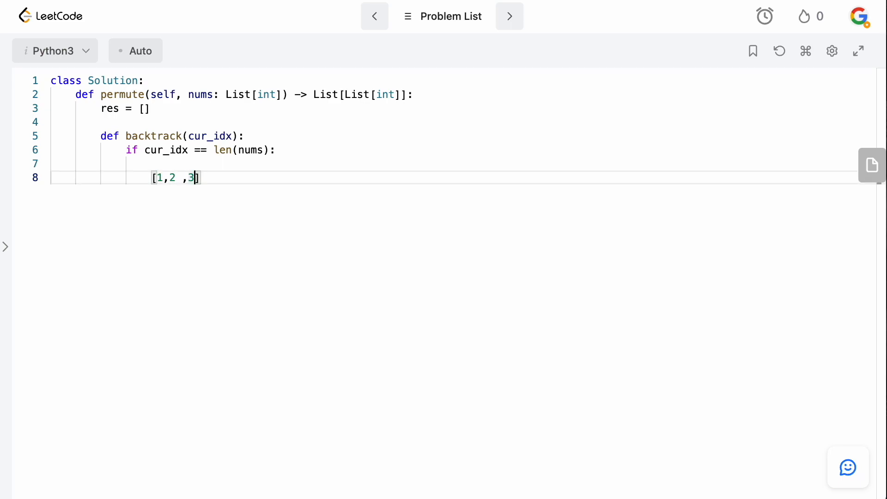
double_click(192, 178)
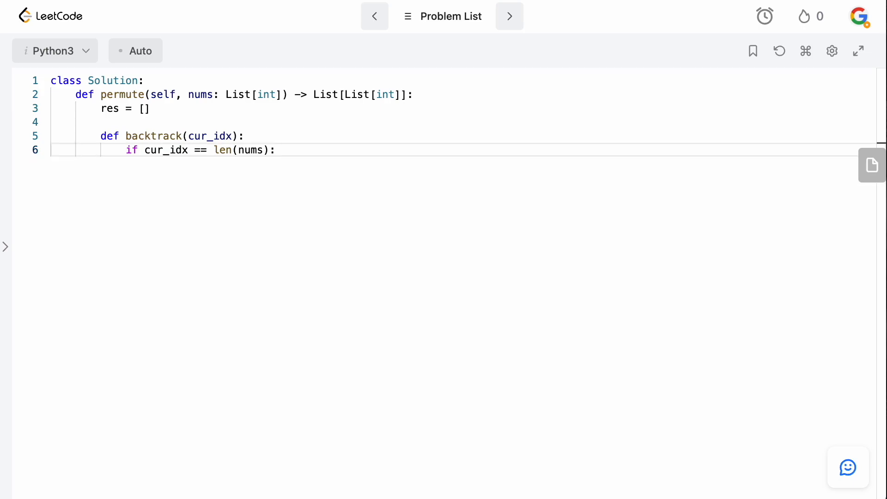
Make the base case run res.append(nums[:]) and leave a blank line after it.
key(Enter)
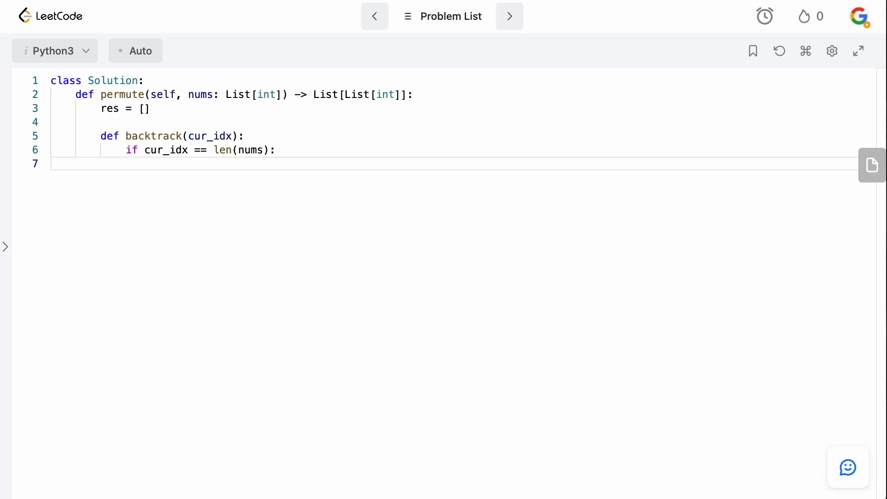
text(res.append()
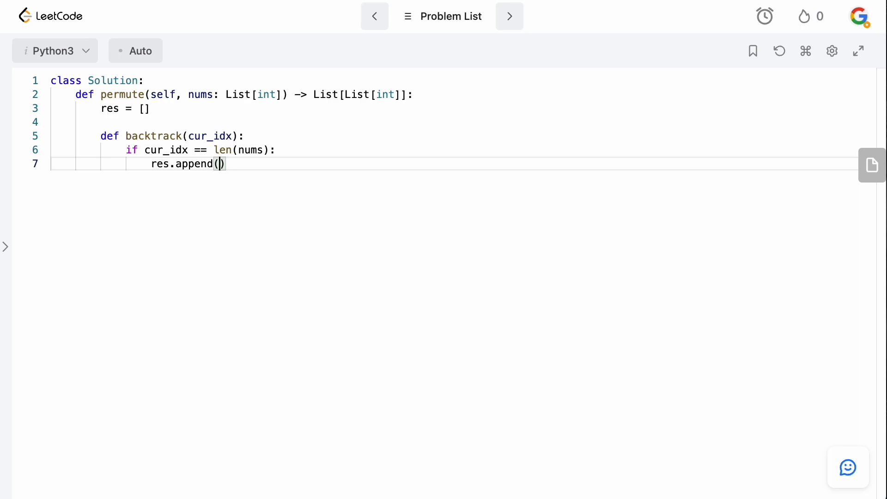
text(nums)
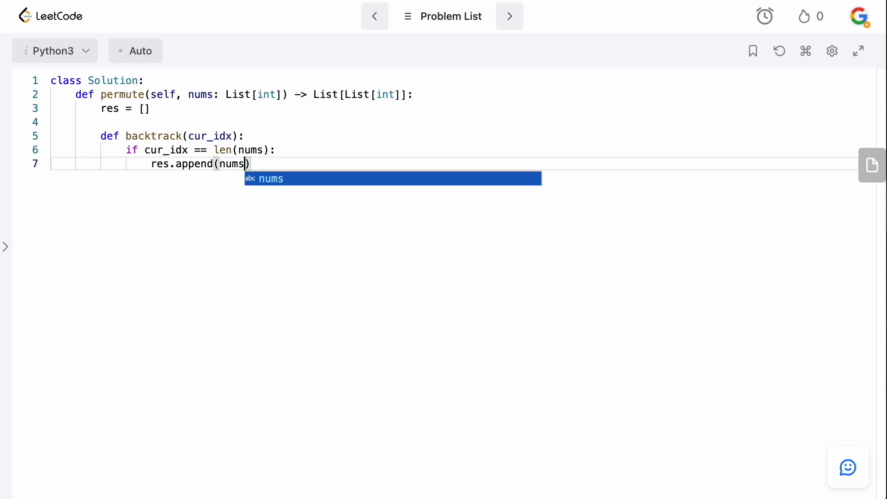
text([:])
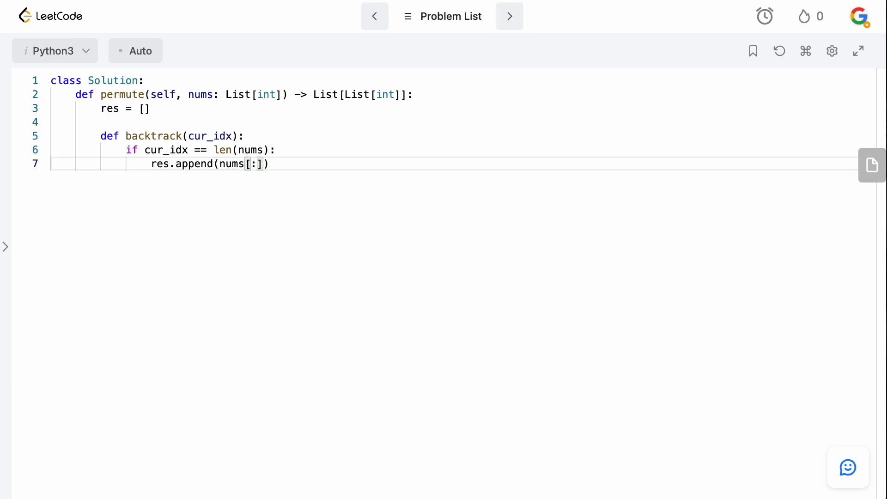
click(246, 164)
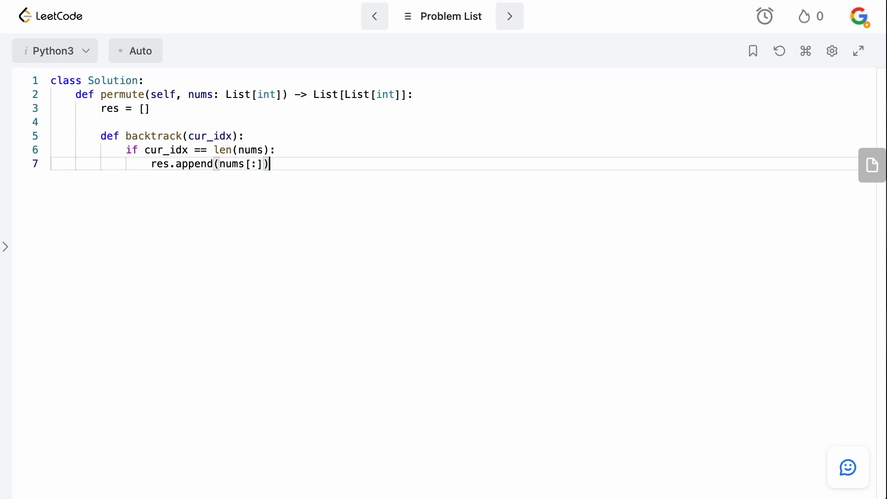
key(Enter)
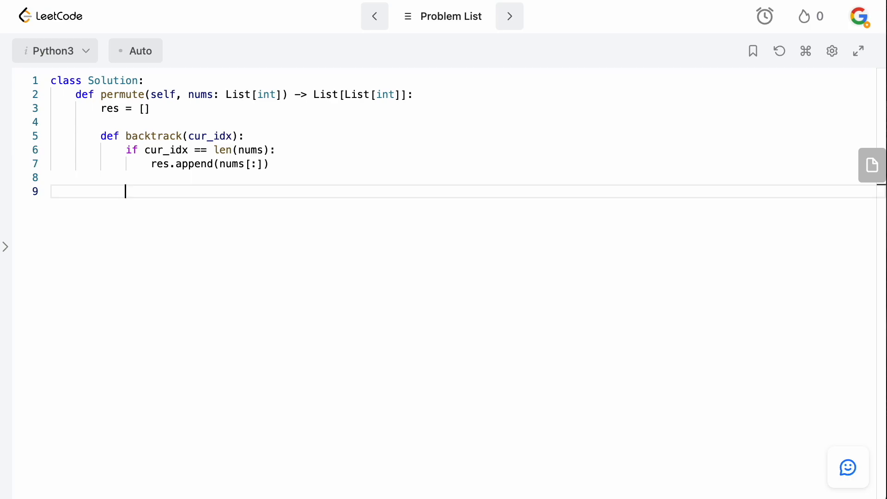
Add a loop for i in range(cur_idx, len(nums)).
text(for i in ran)
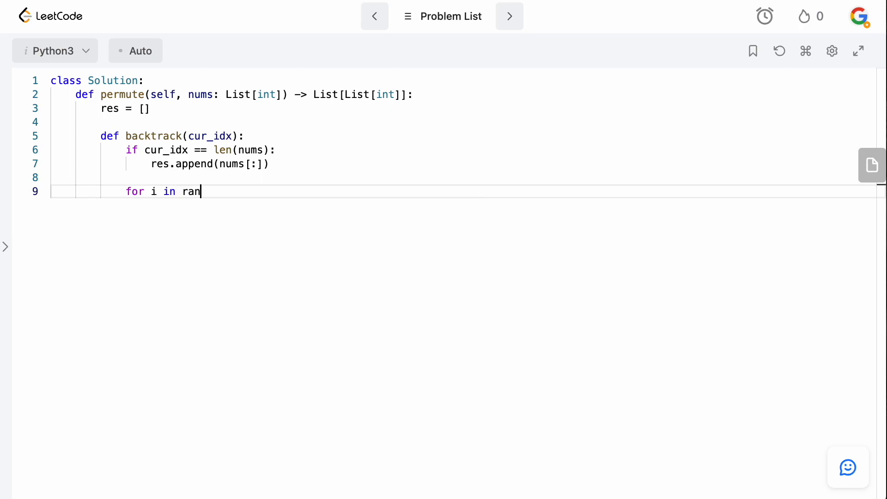
text(ge(cur_idx,)
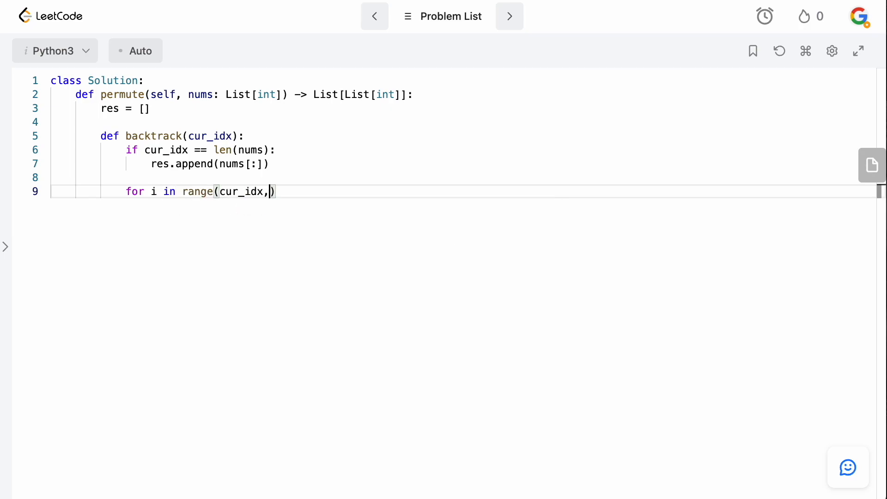
text(len(nums)
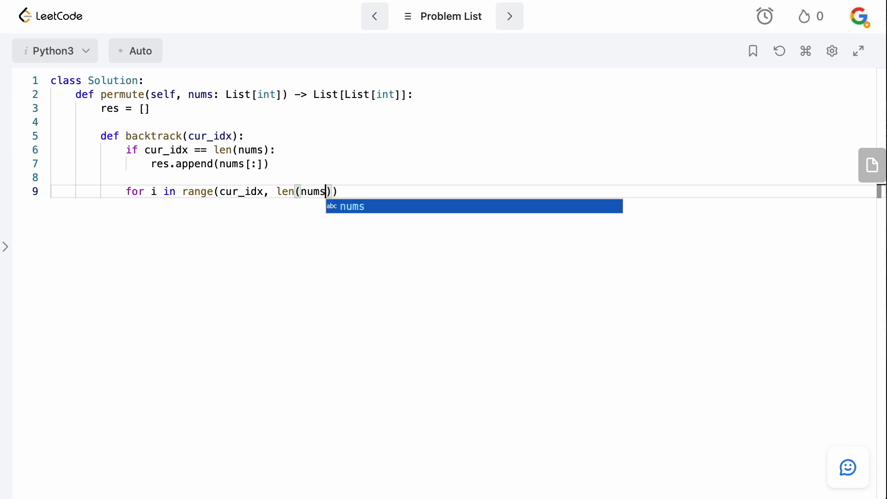
key(Enter)
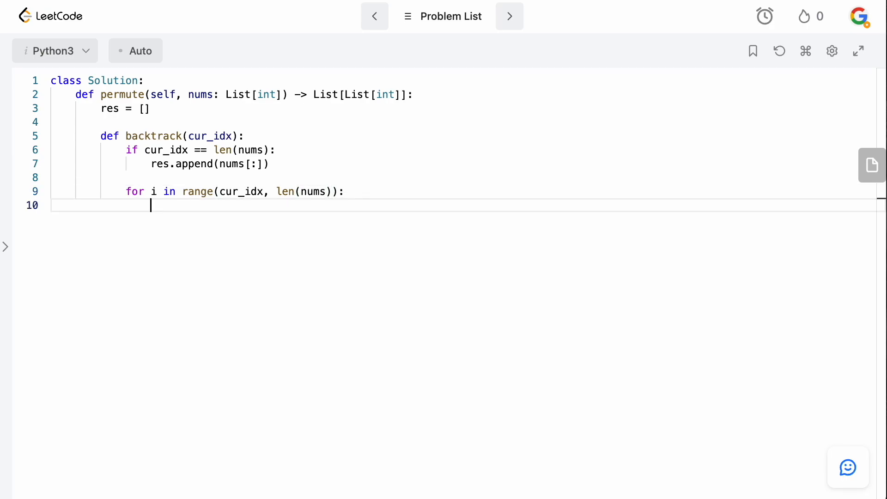
Swap nums[cur_idx], nums[i] = nums[i], nums[cur_idx] inside the loop.
text(nums[cur_)
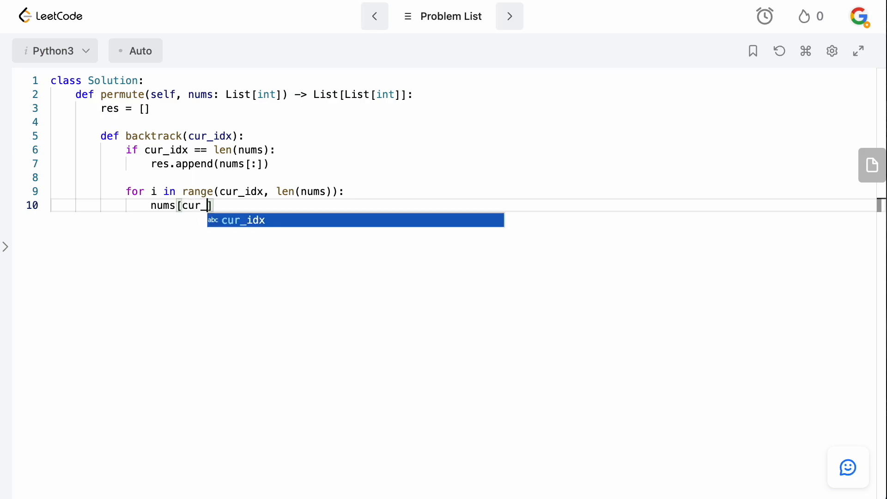
key(Tab)
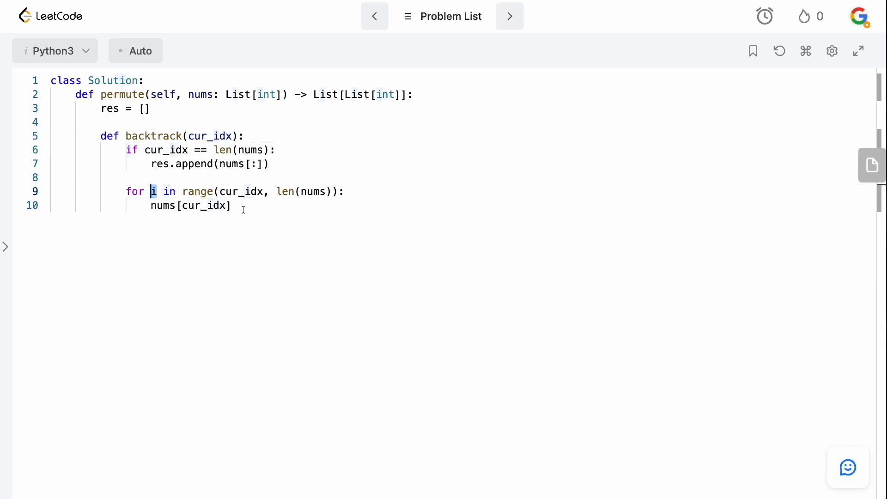
text(,)
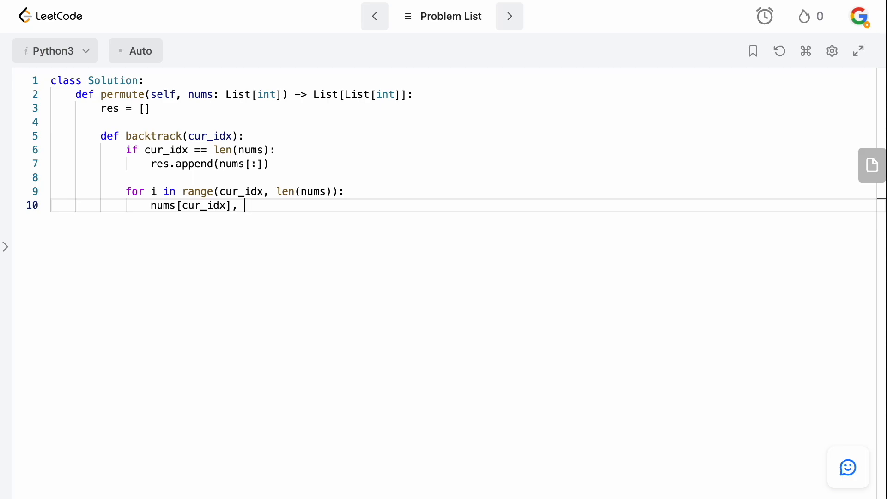
text(nums[)
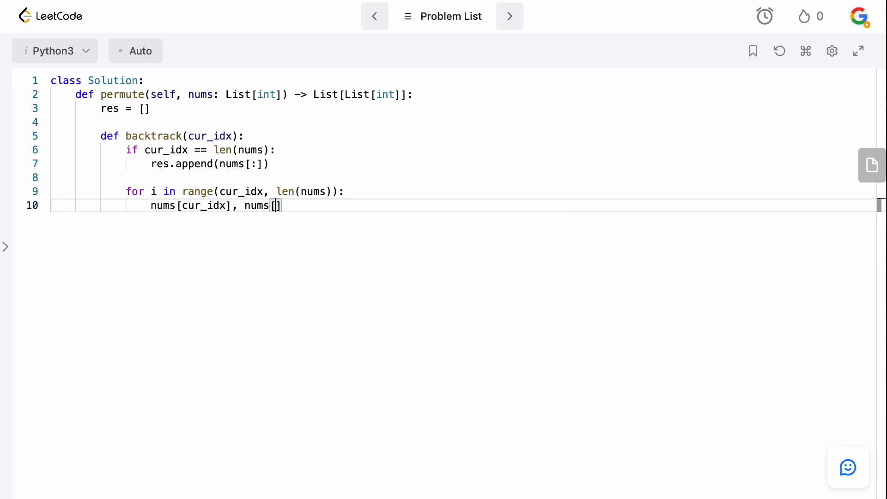
text(i] = nbums[i)
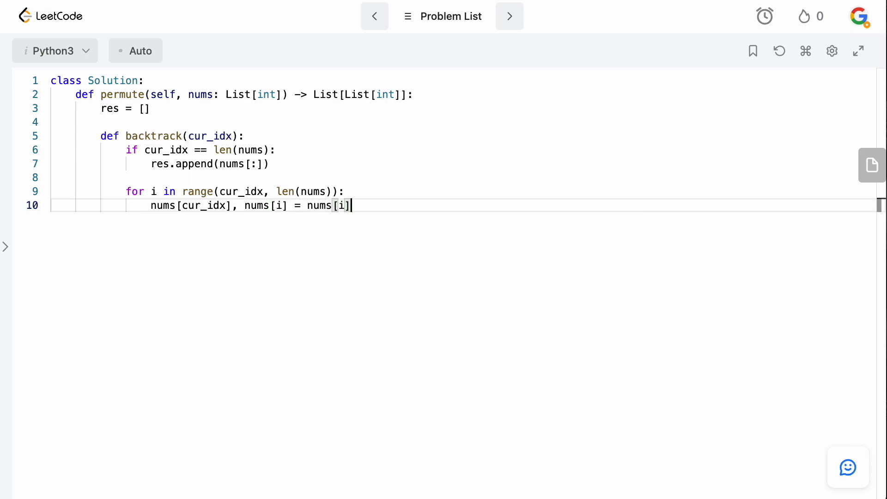
text(, nums[first])
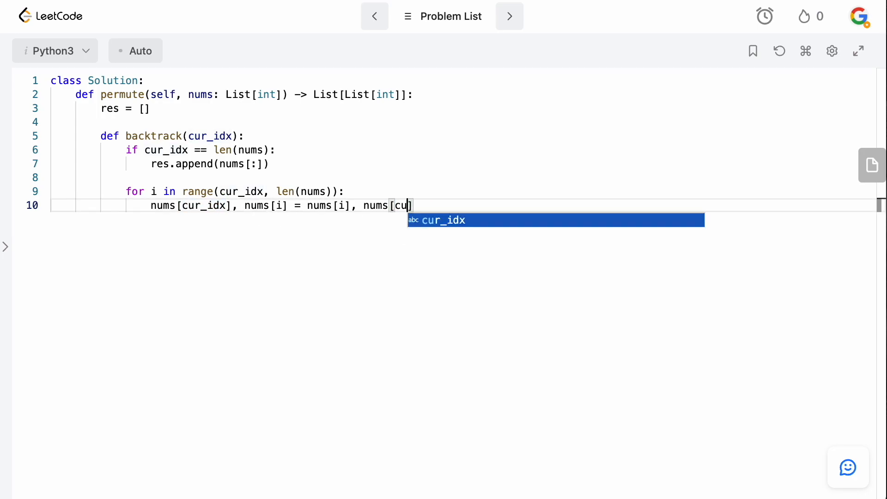
key(Tab)
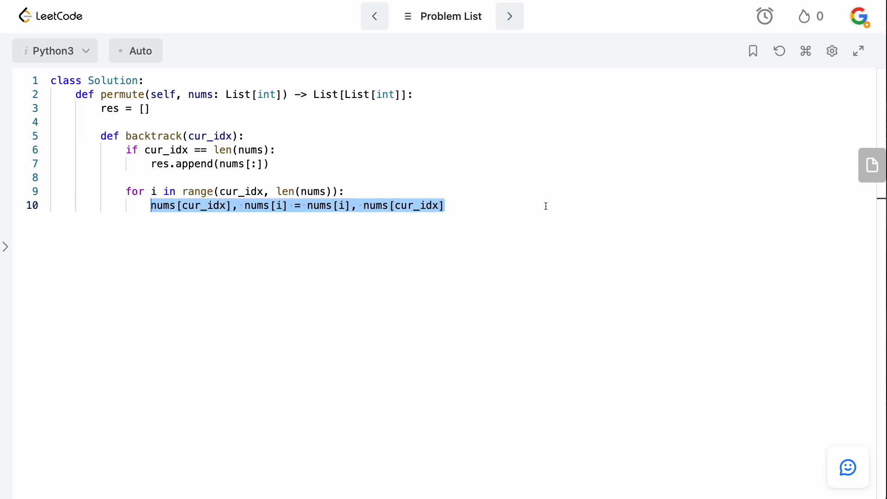
Add the recursive call backtrack(cur_idx + 1) after the swap.
click(438, 205)
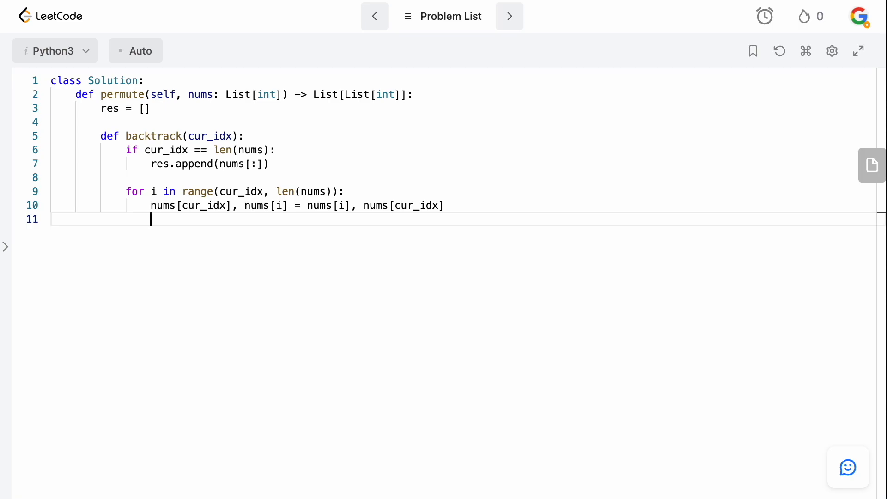
text(backtrack()
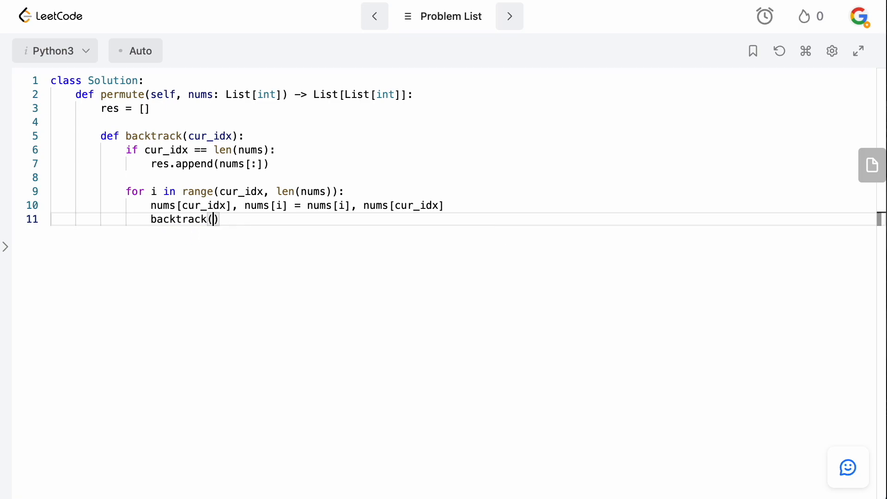
text(cur_idx)
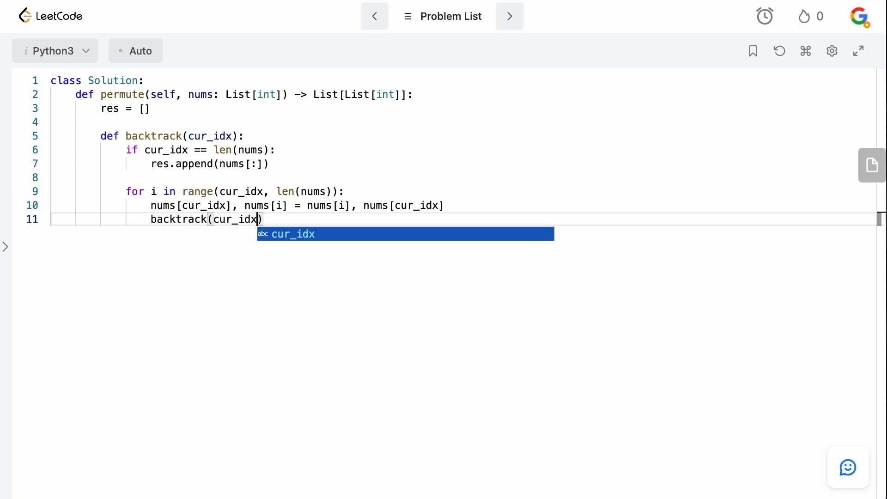
text(+ 1)
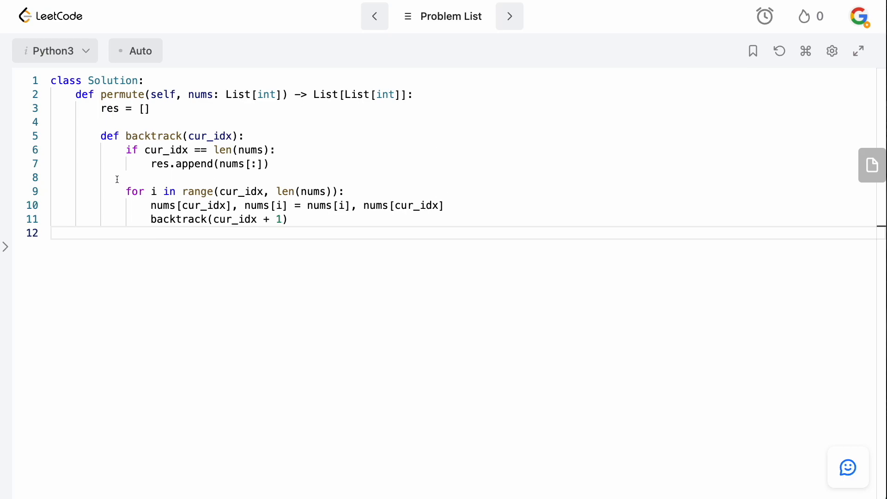
click(266, 163)
text(return)
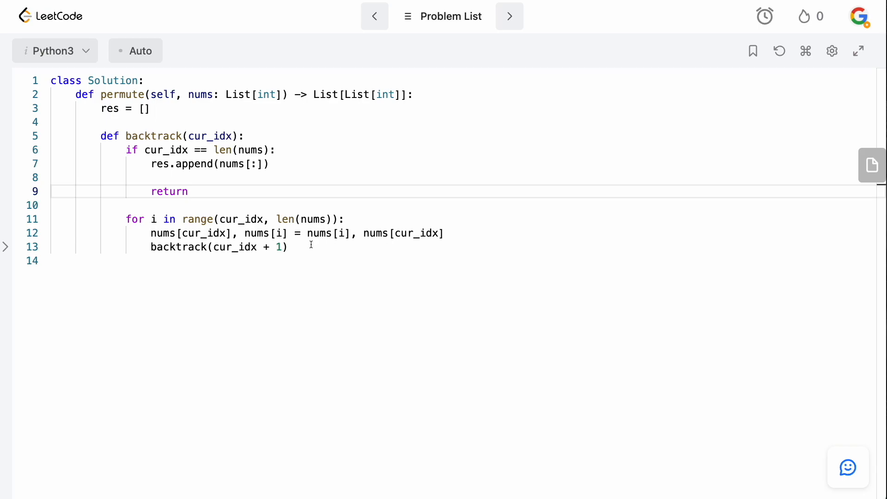
key(Enter)
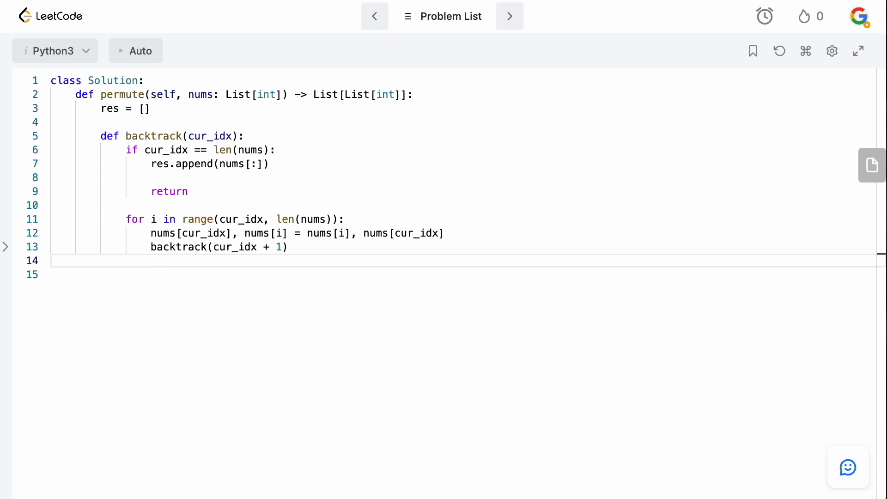
Swap nums[cur_idx] and nums[i] back after the recursive call.
text(nums[)
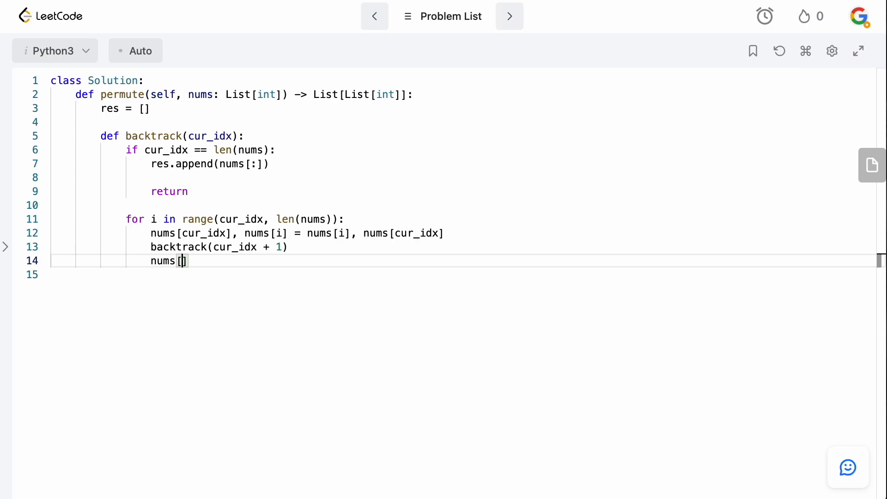
text(cur_idx)
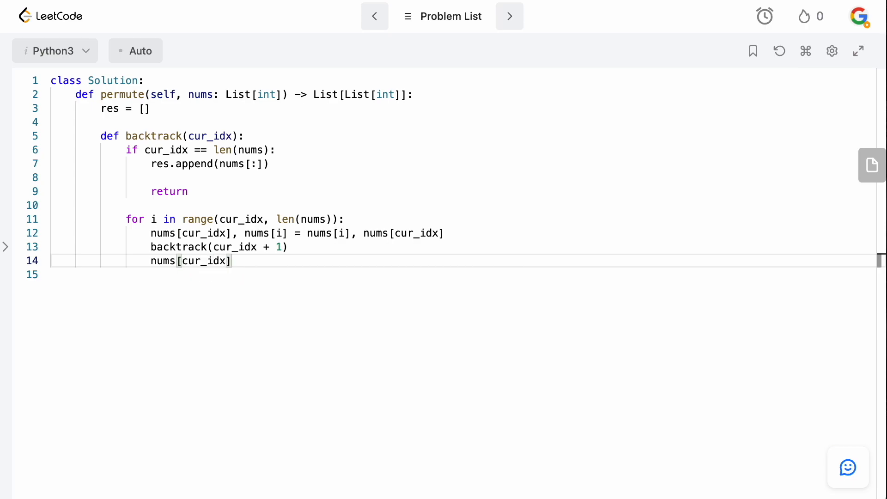
text(, nums[i] = num)
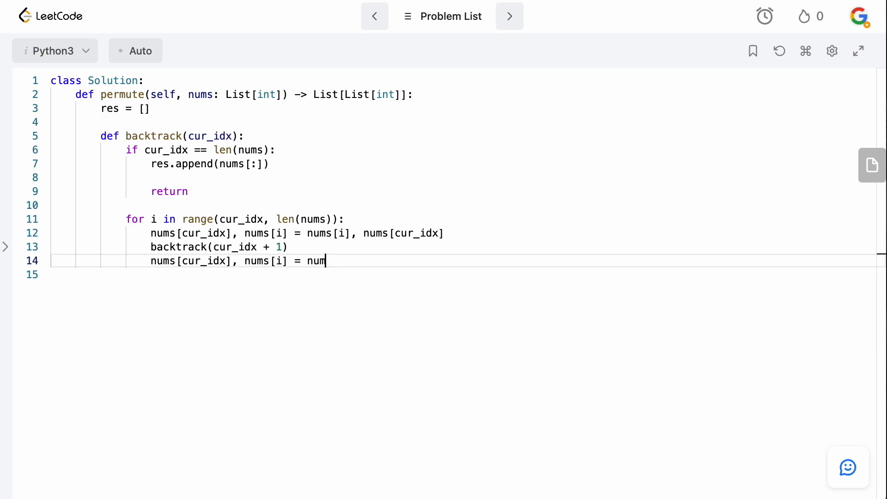
text(s[i], nums[cur)
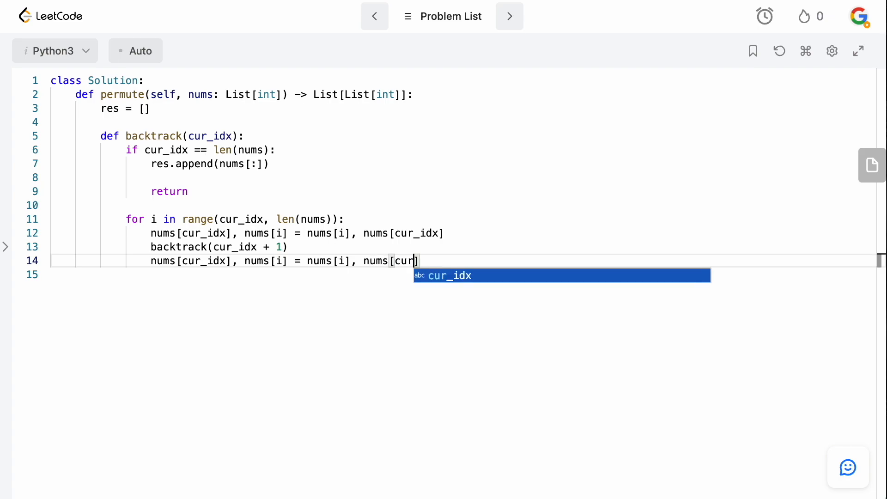
key(Tab)
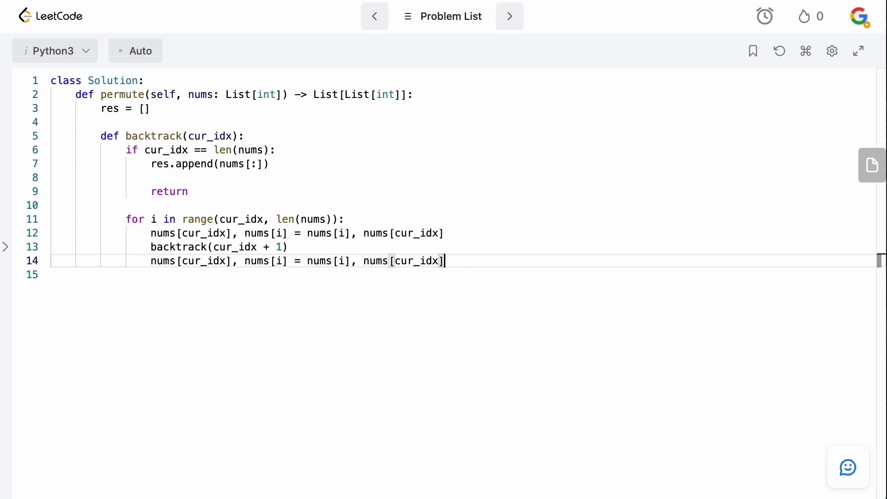
Call backtrack(0) and return res at the end of permute.
key(enter)
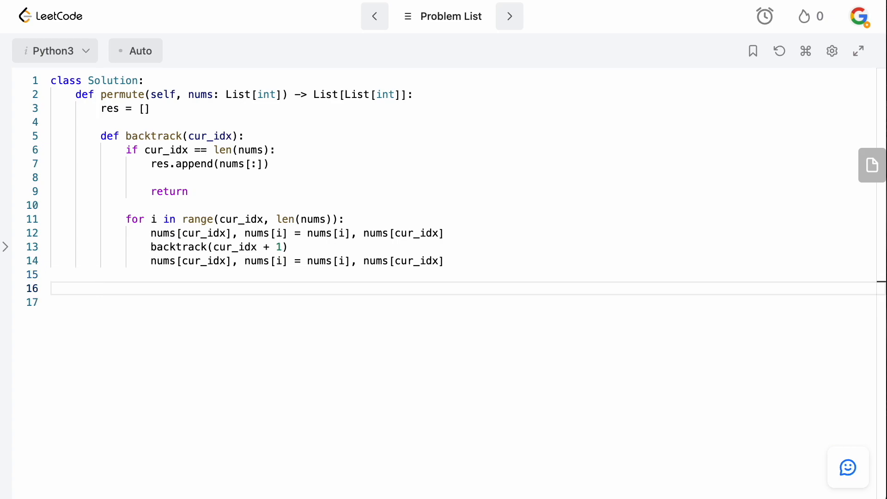
text(backtra)
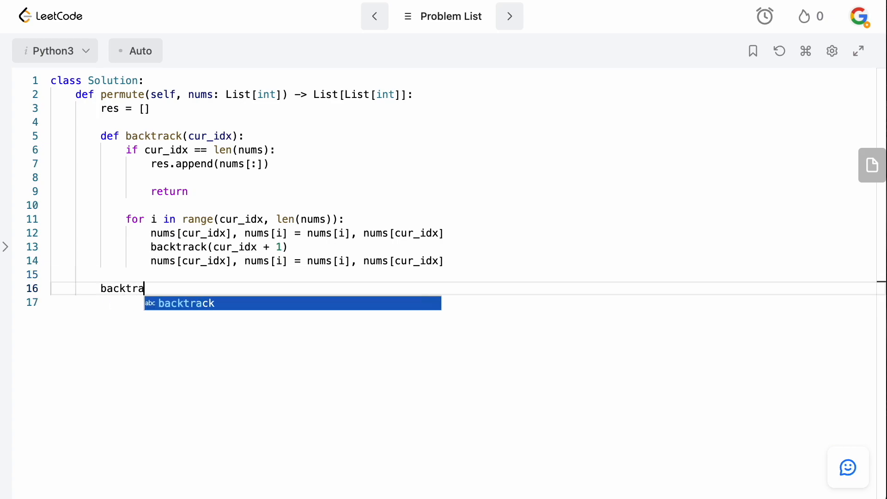
text(ck(0))
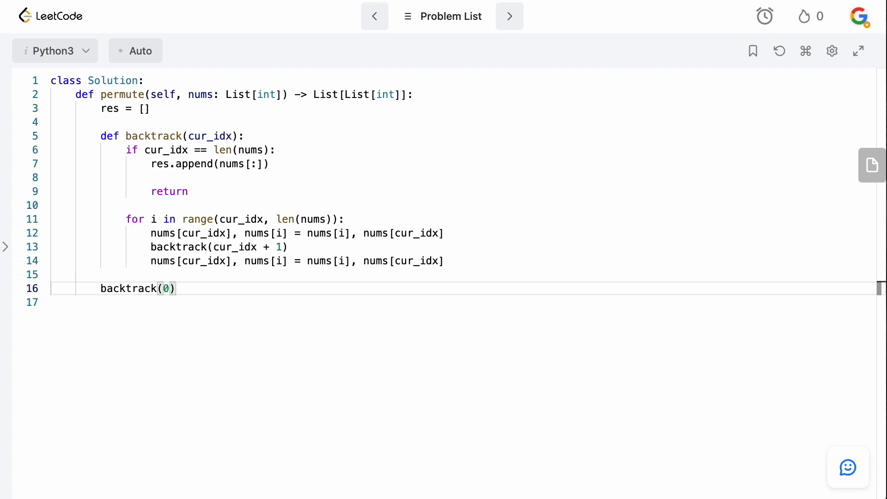
text(return)
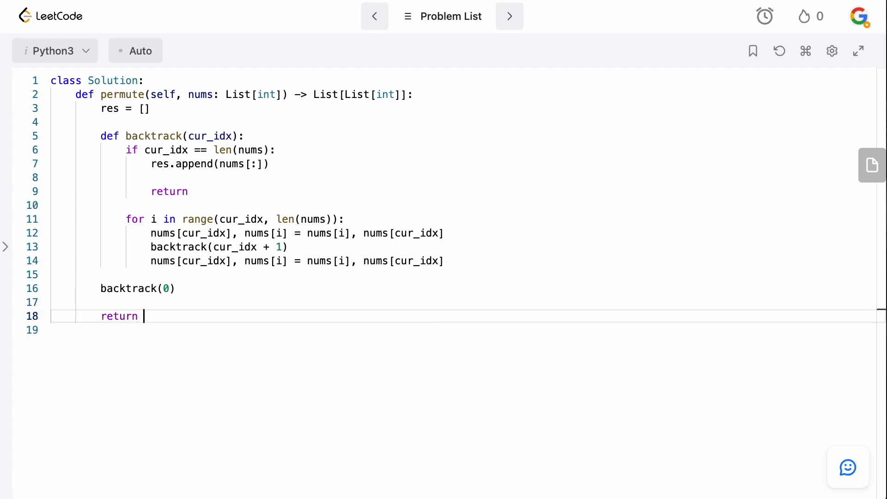
text(res)
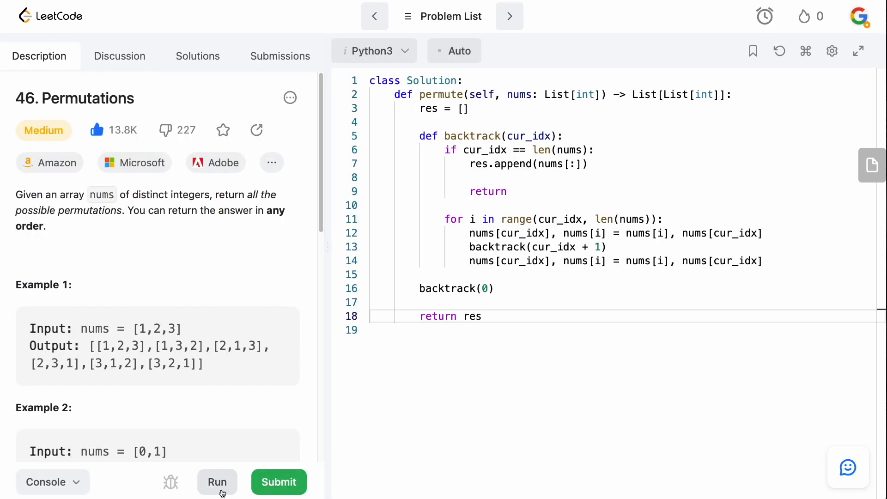
Run the solution on the example tests, submit it, then close the results.
click(278, 482)
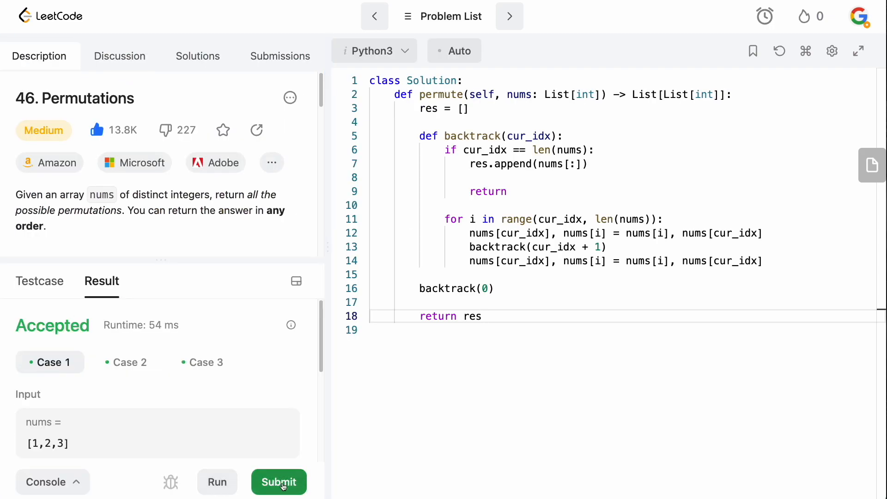
click(279, 481)
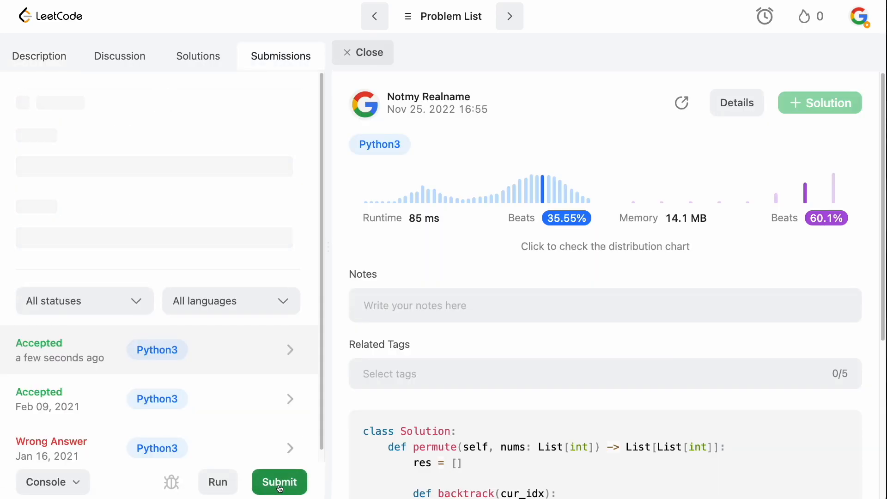
click(279, 482)
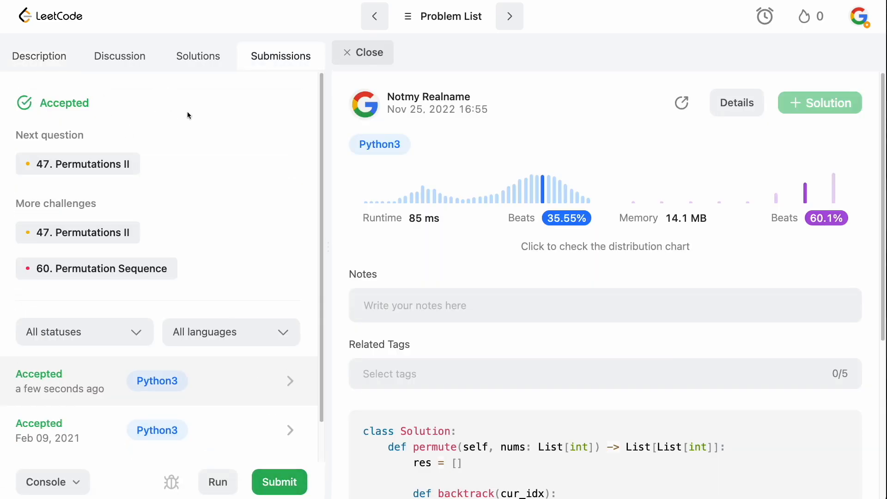
click(39, 56)
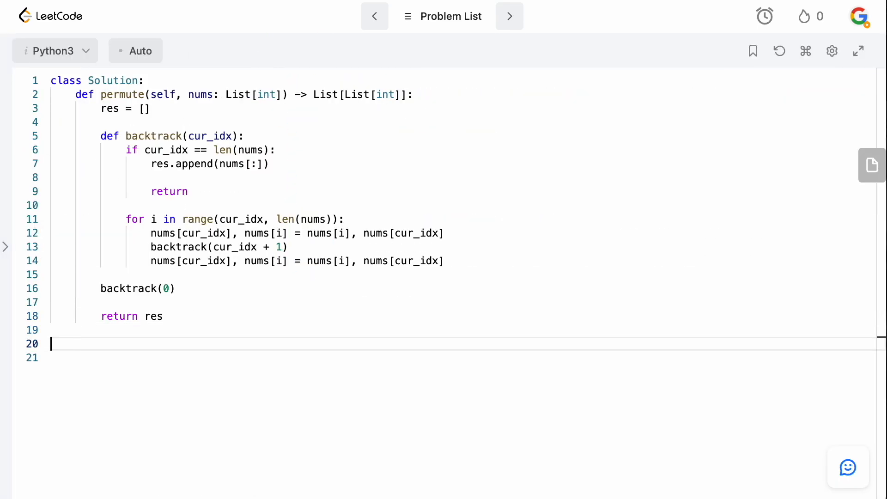
Start a '#:' comment with O(N) * and a rough P(n permutation draft.
text(#:)
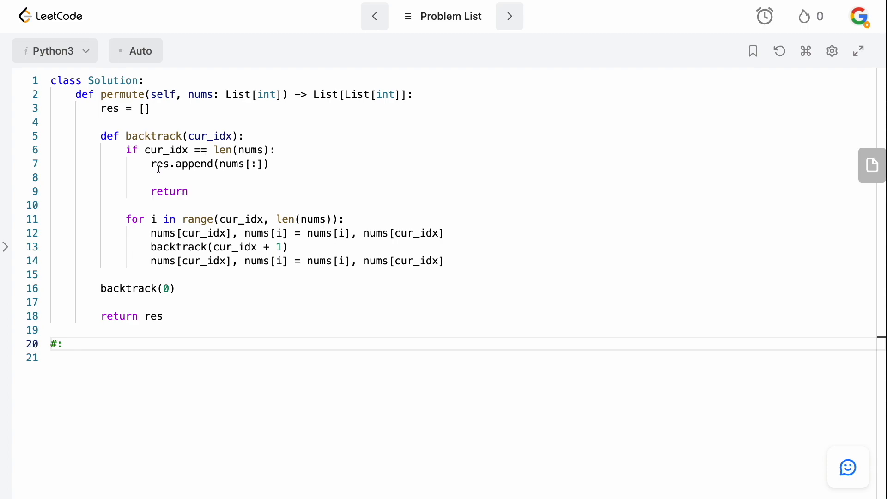
click(269, 164)
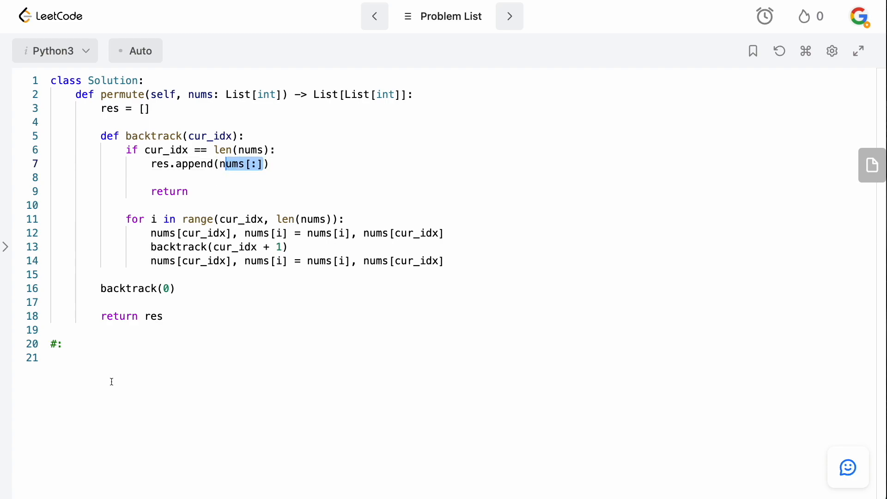
text(O(N))
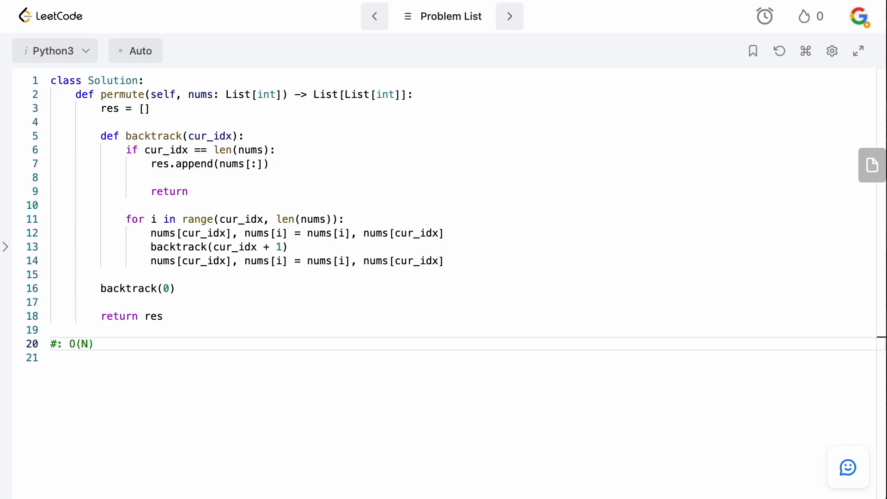
text(*)
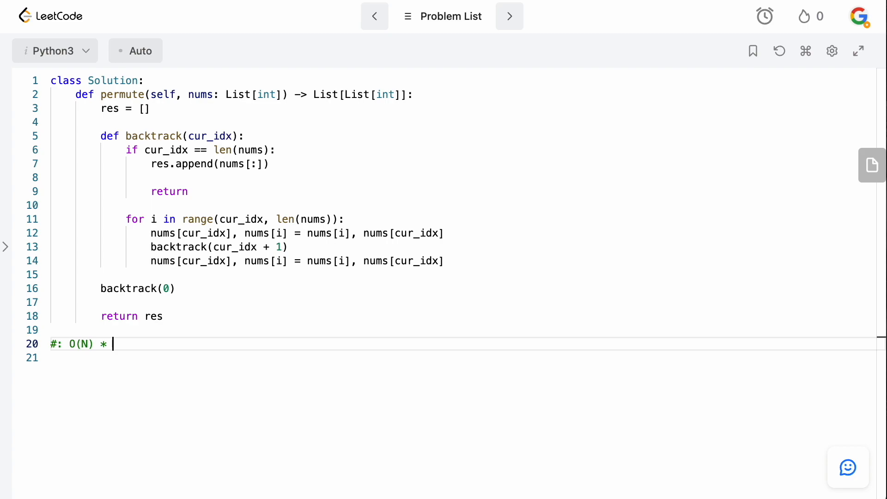
text(P()
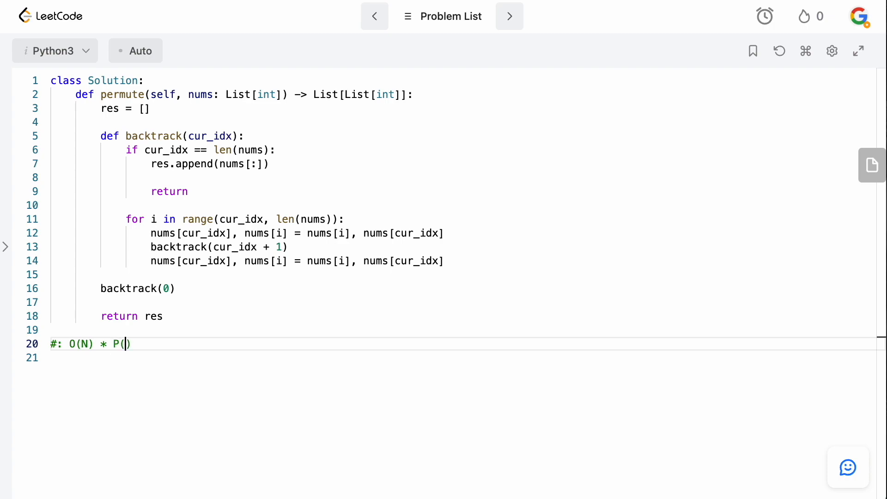
text(n P k)
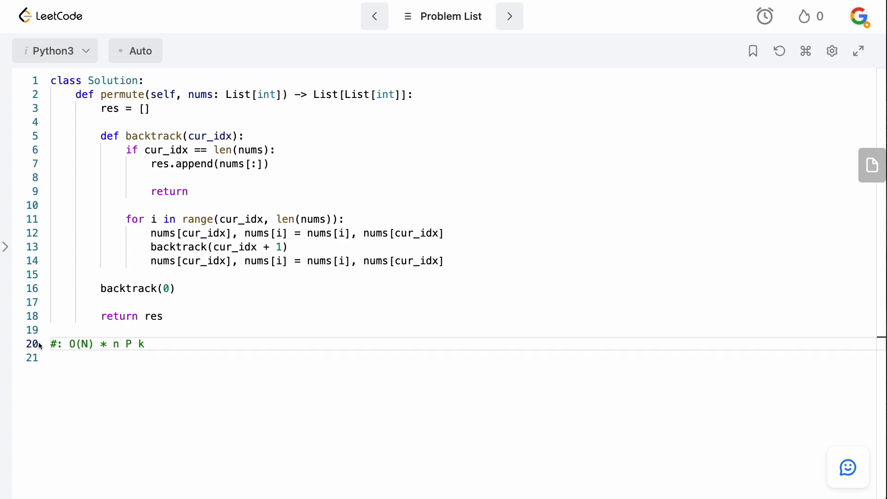
Replace the draft with (N!)/(N-K)! and label the comment T:.
double_click(141, 344)
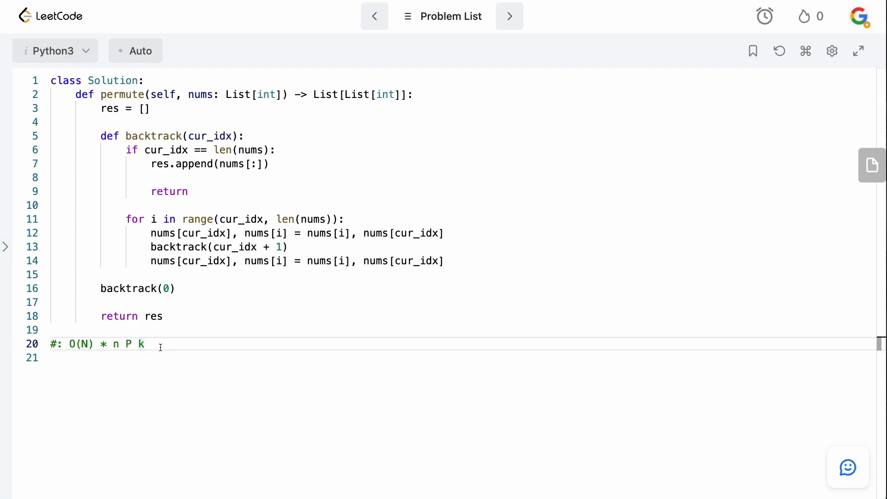
key(Backspace)
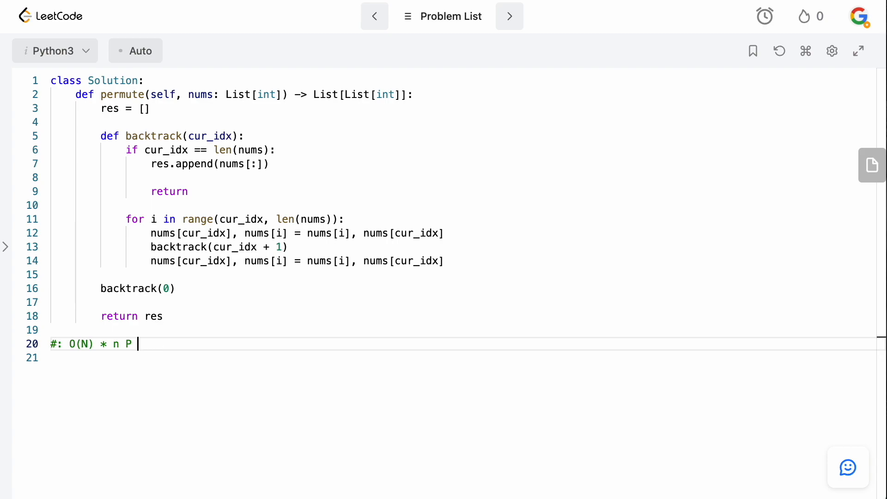
key(Backspace)
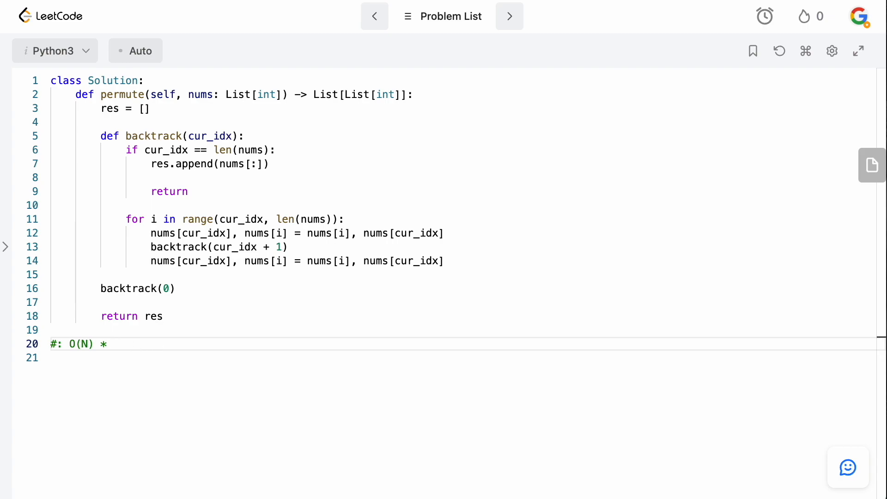
text((N!))
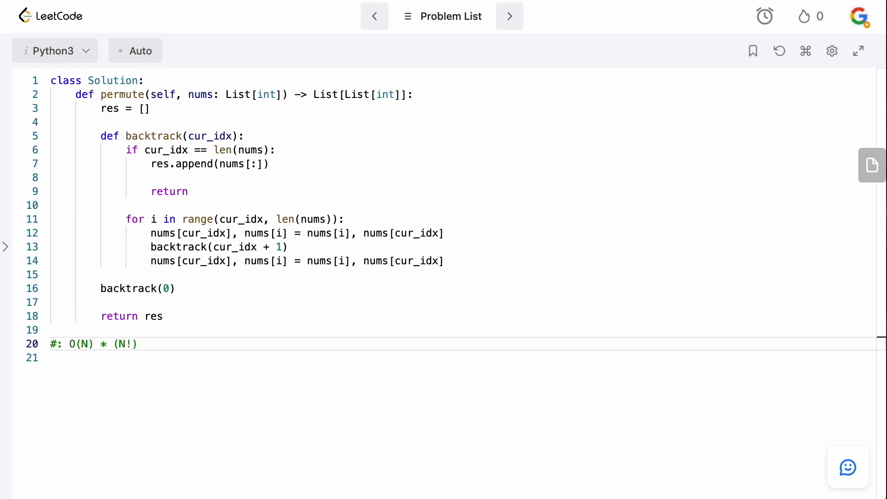
text(/())
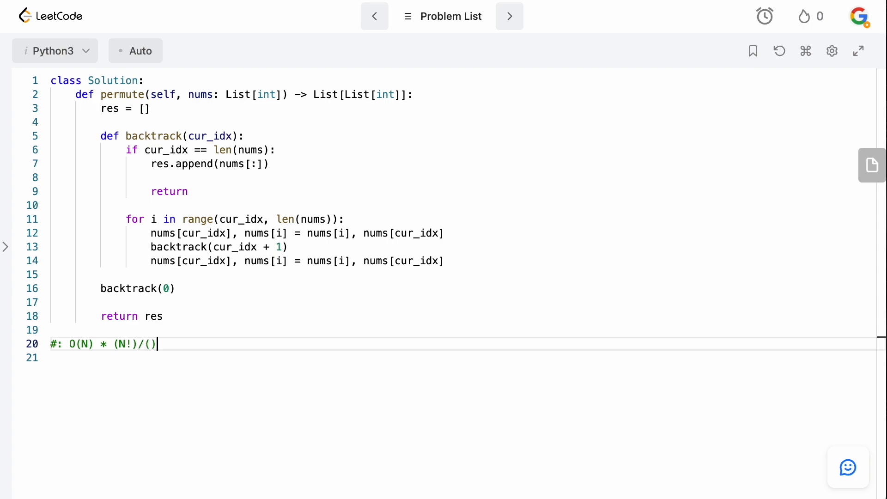
text(n)
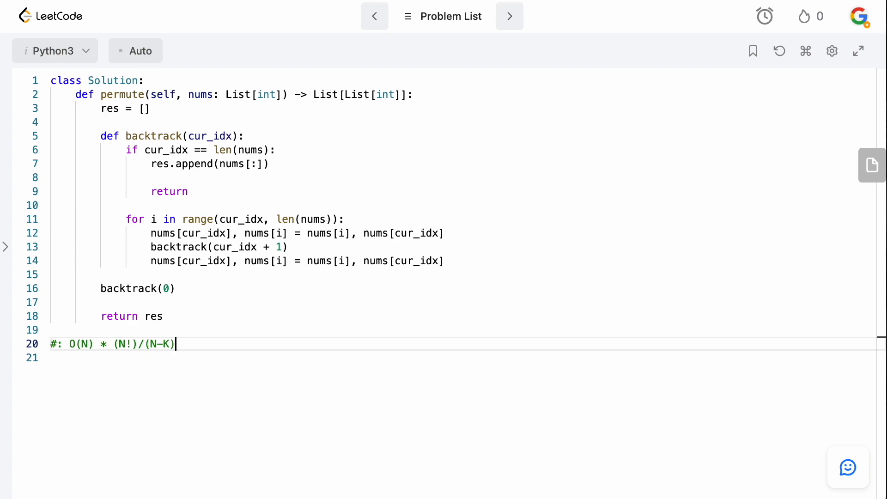
text(!)
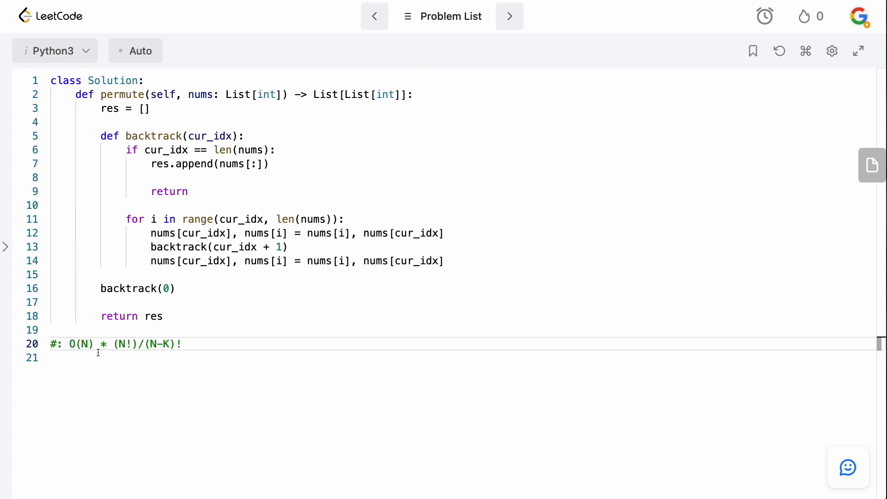
double_click(201, 163)
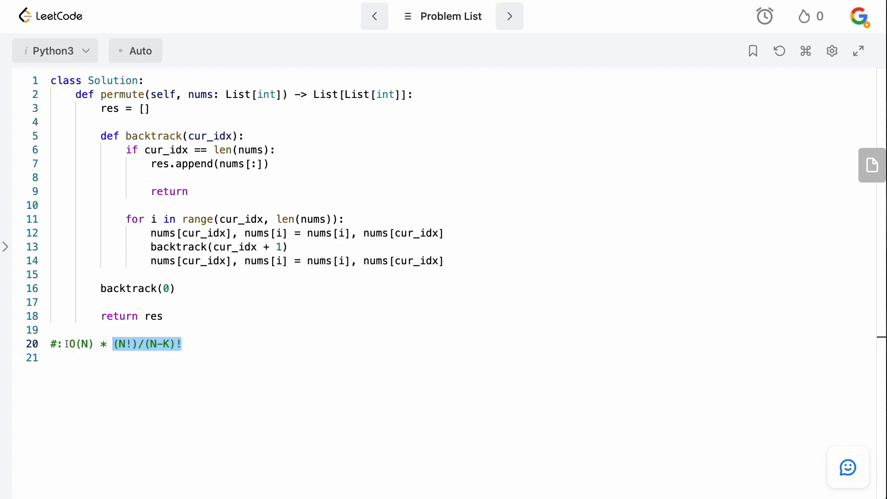
text(T:)
click(463, 357)
text(#:)
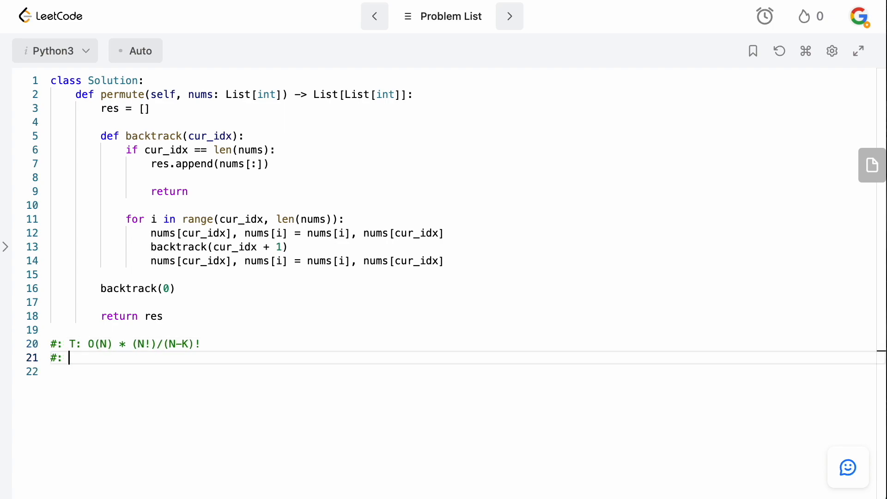
Write the space complexity comment S: N!/(N-K)! on the line below.
text(S:)
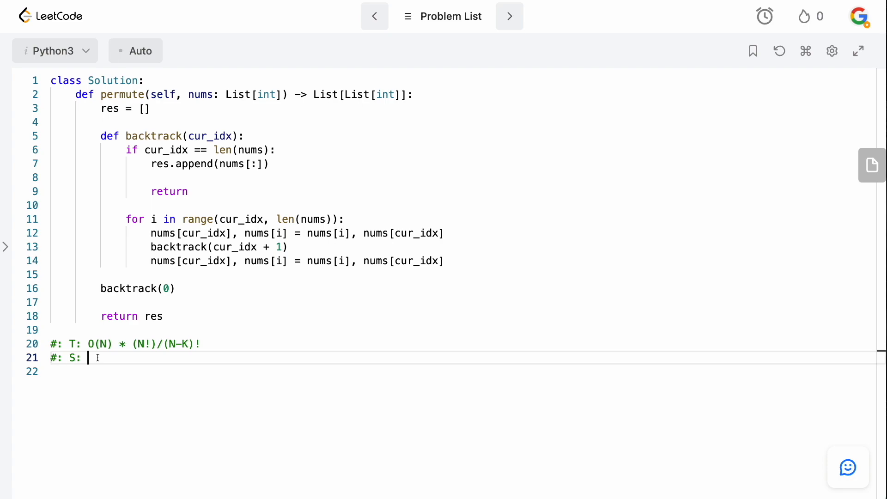
text(N!/)
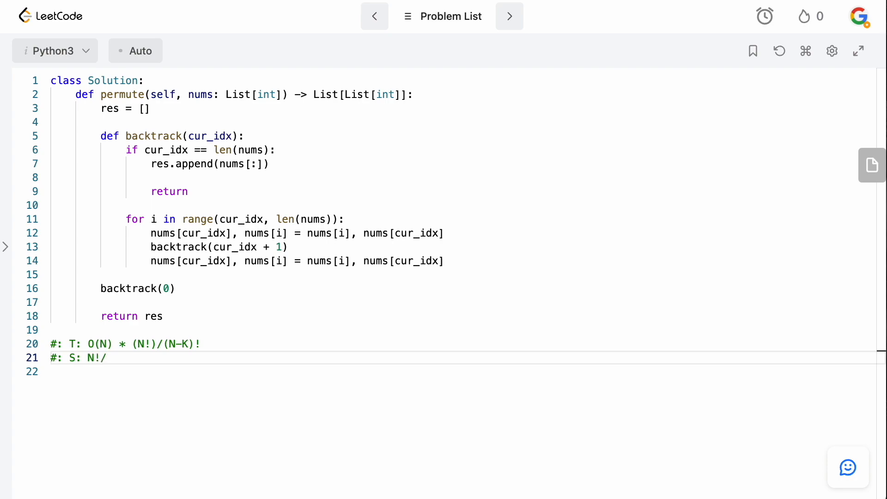
text((N-)
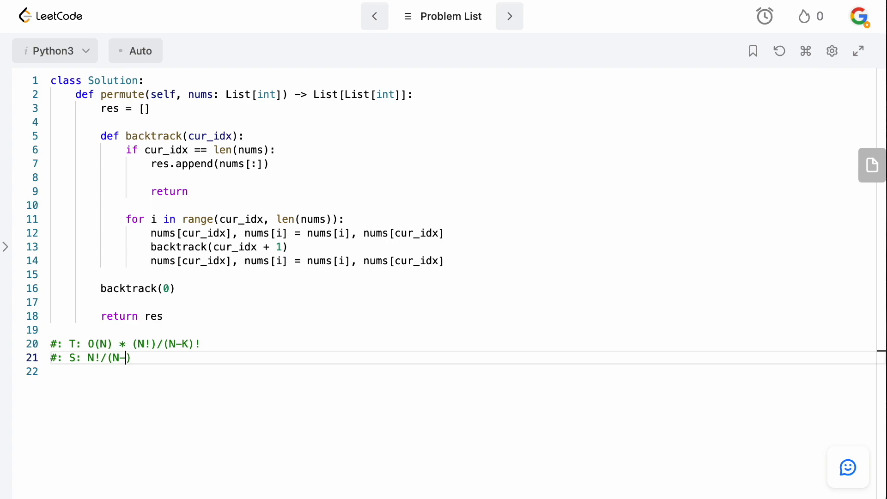
text(K)!)
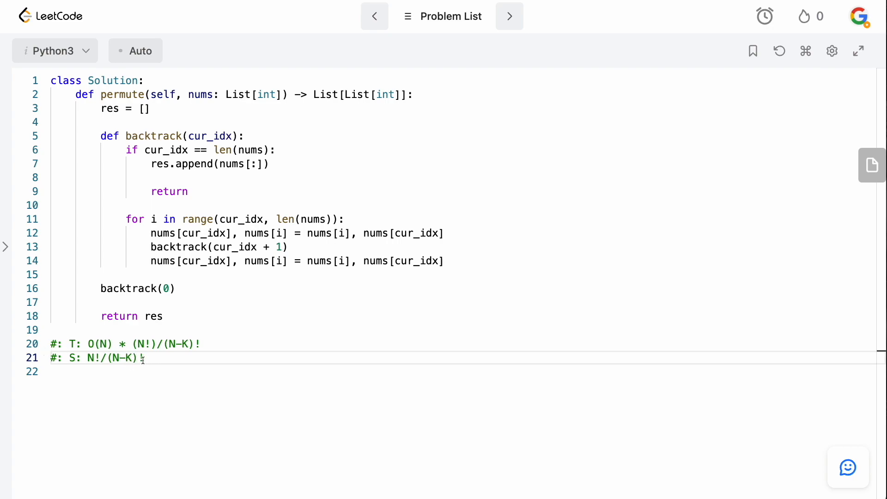
text(!)
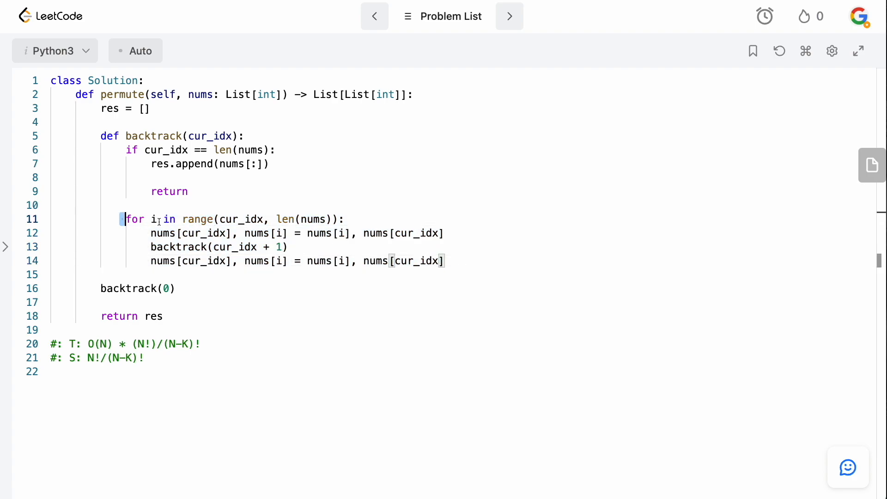
click(344, 219)
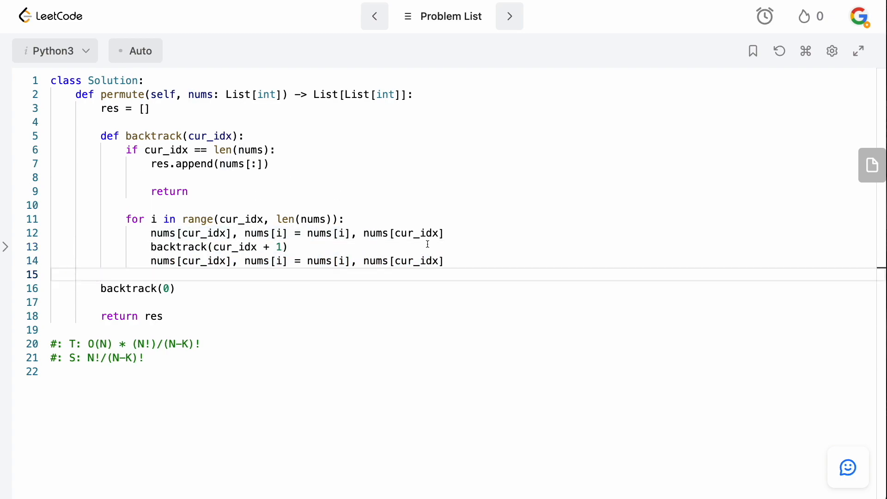
mouse_move(193, 330)
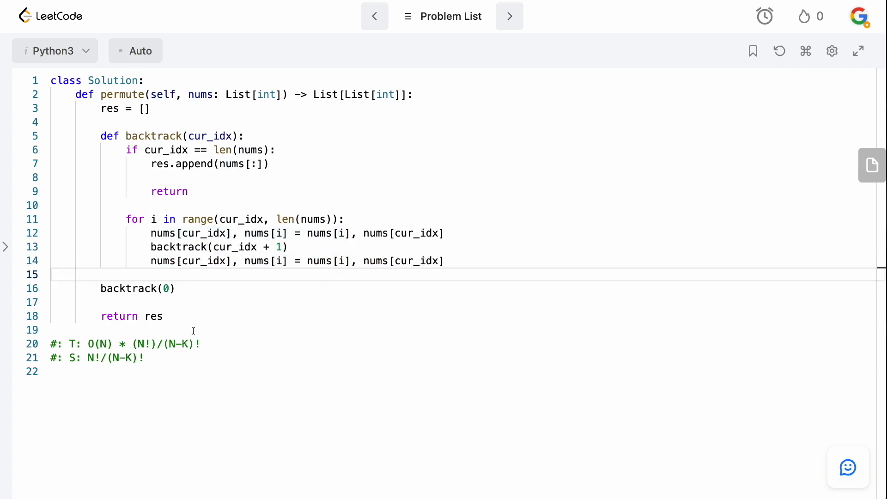